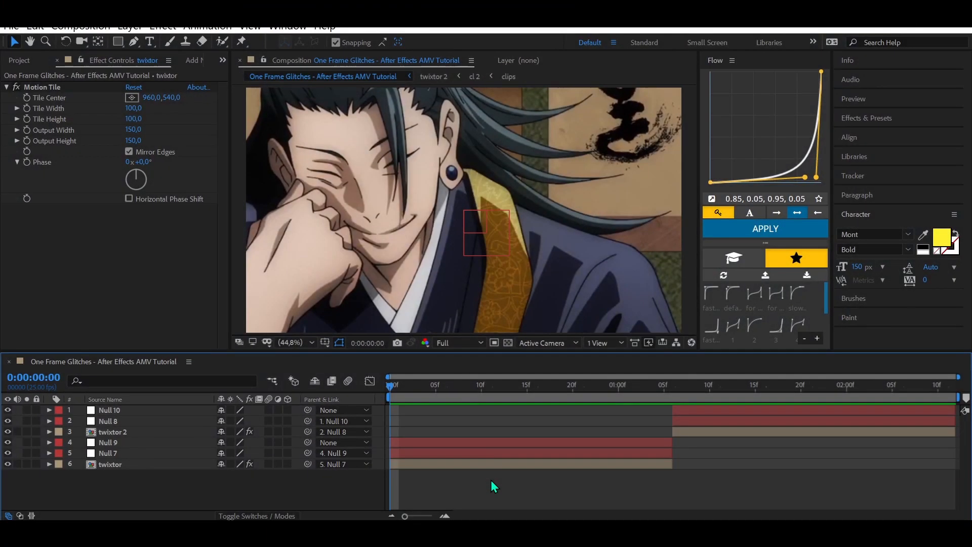
pyautogui.moveTo(495, 443)
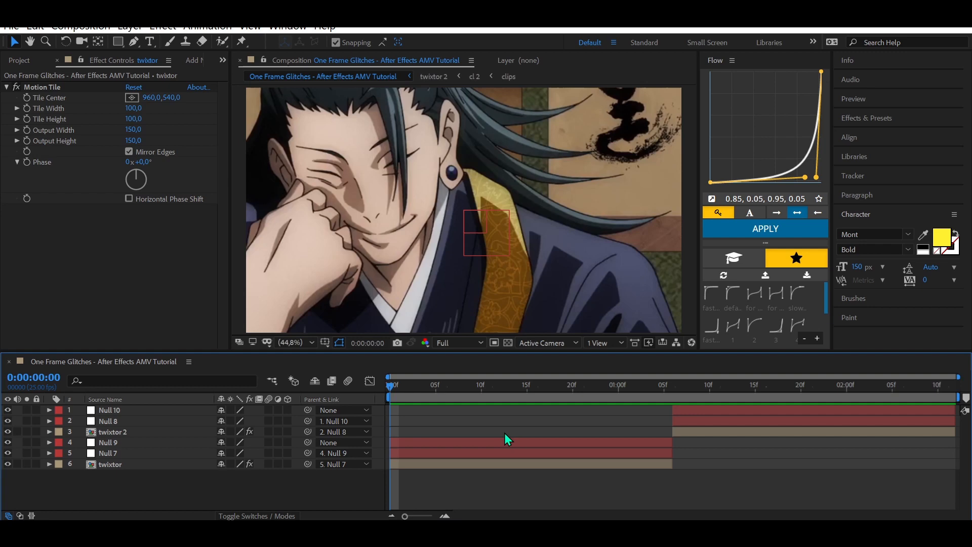
pyautogui.moveTo(509, 438)
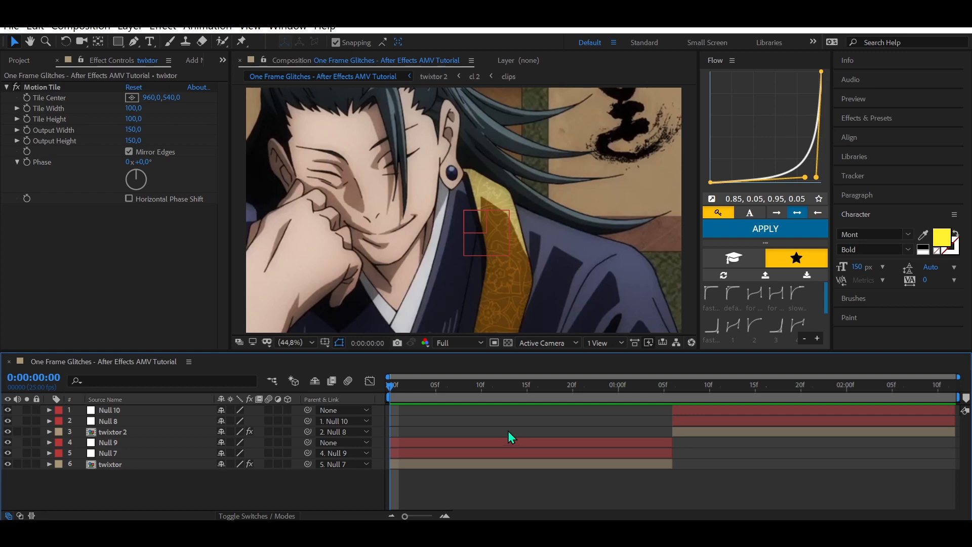
# Create a one-frame adjustment layer and duplicate it into six copies staggered one frame apart.
pyautogui.click(500, 385)
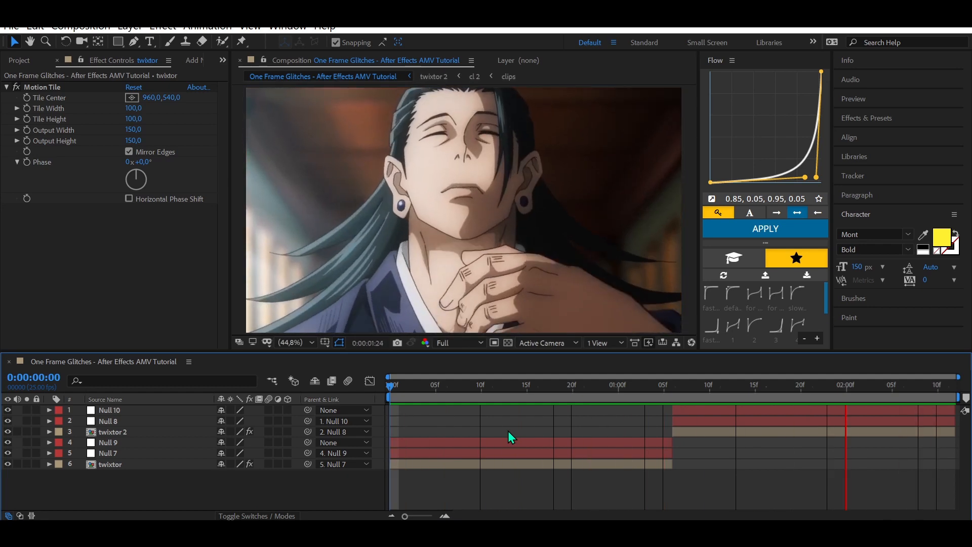
pyautogui.click(389, 385)
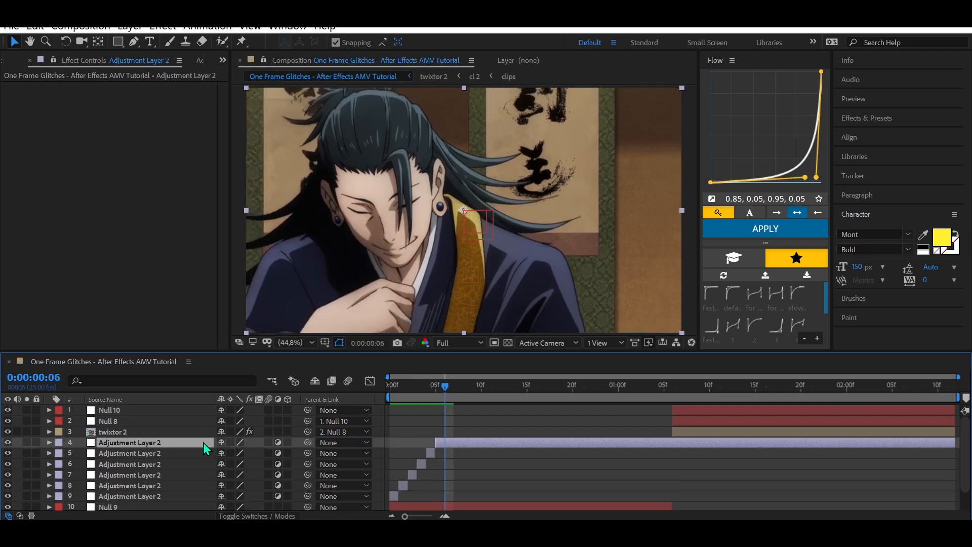
pyautogui.click(112, 432)
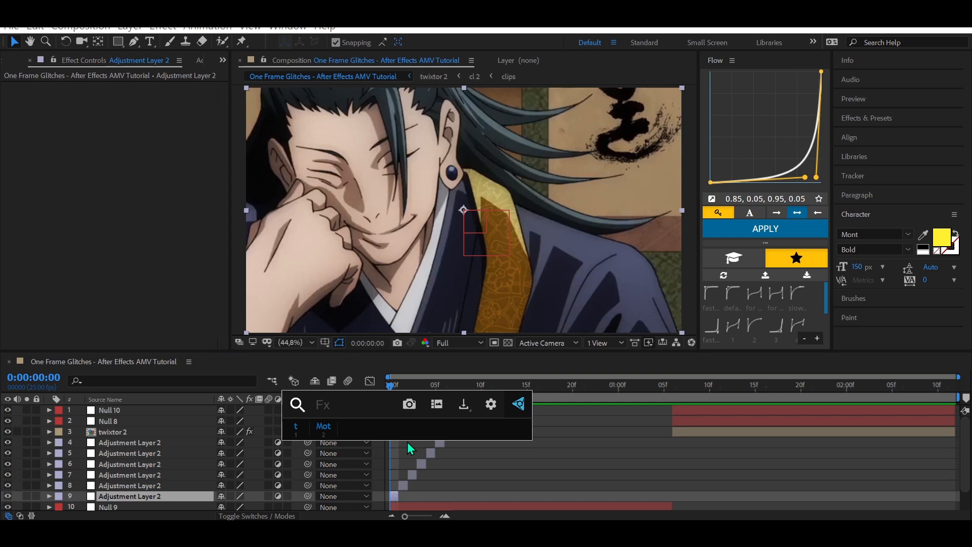
# Apply S_HalfTone to the first-frame layer with Dots Frequency 90, then select the second-frame layer.
pyautogui.write('half')
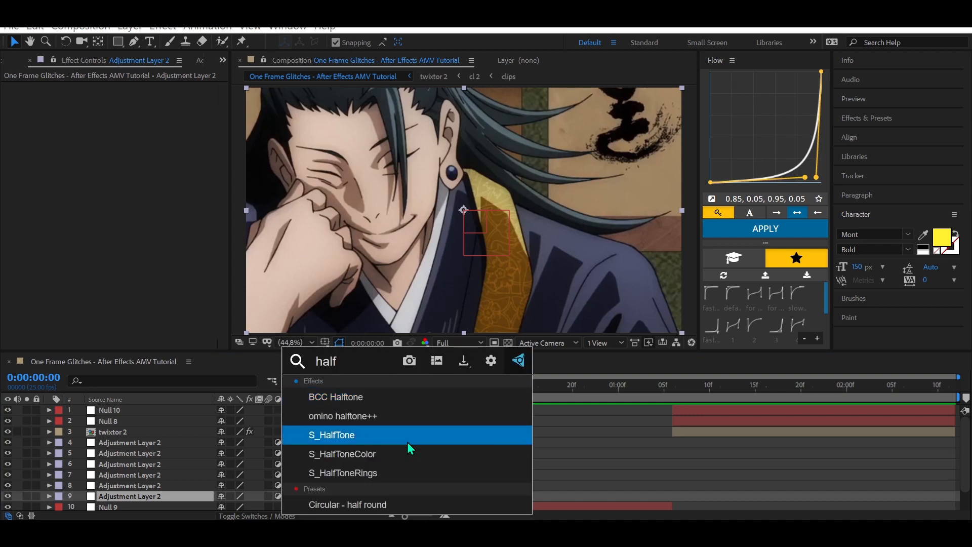
pyautogui.doubleClick(331, 435)
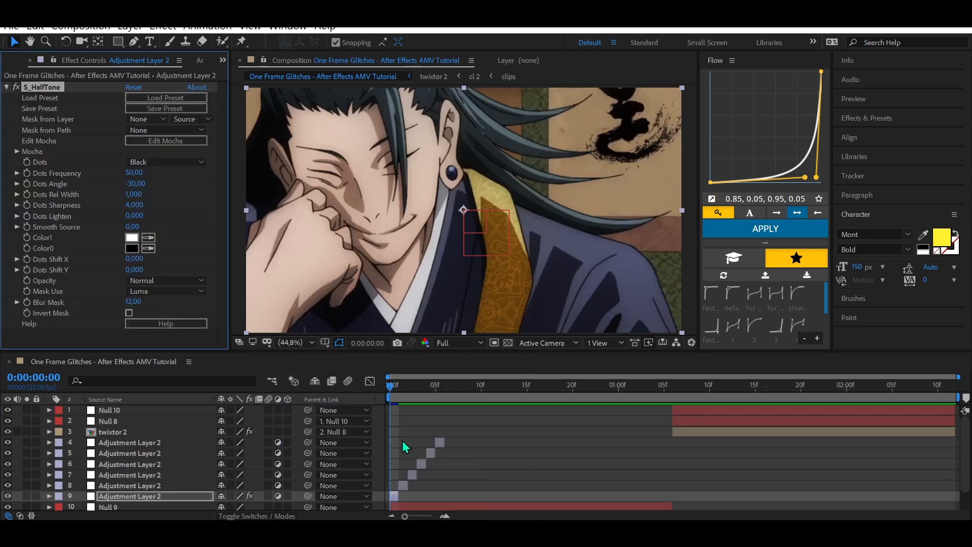
pyautogui.doubleClick(134, 173)
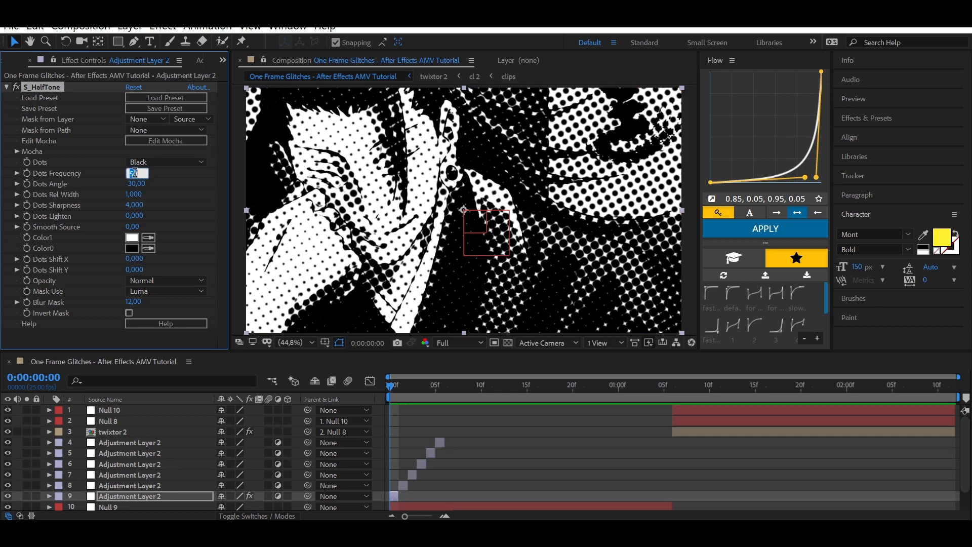
pyautogui.write('90,00')
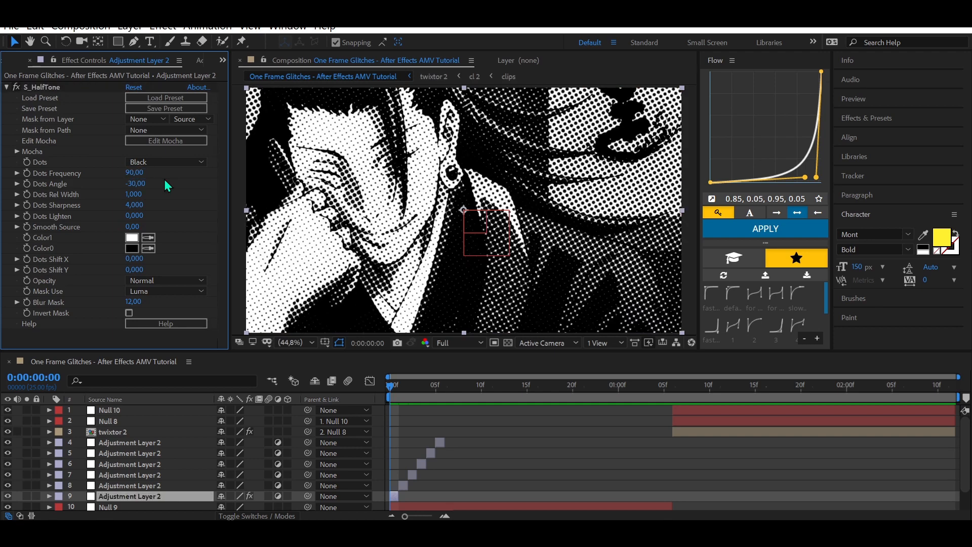
pyautogui.click(131, 485)
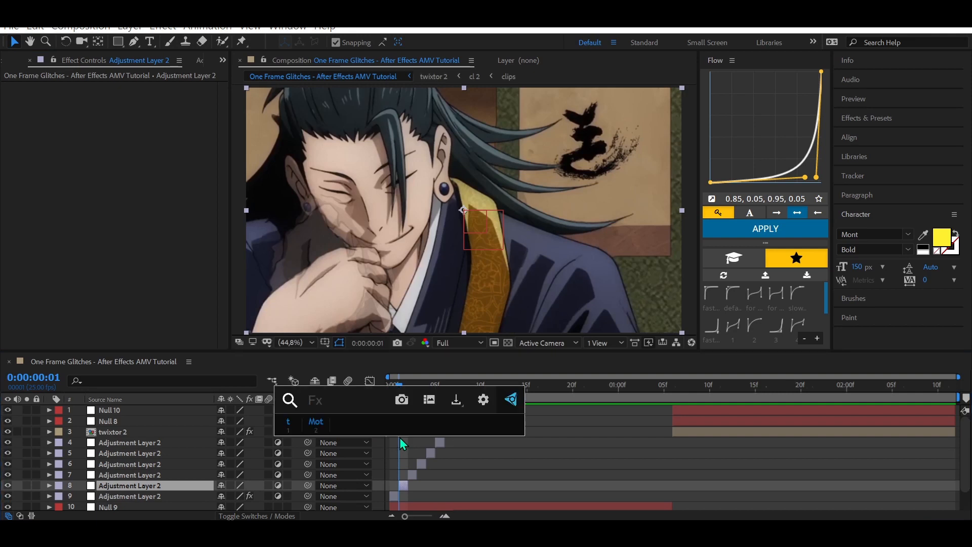
# Apply inverted Find Edges plus a Tritone with #CD00FF purple midtones to the second-frame layer.
pyautogui.write('find')
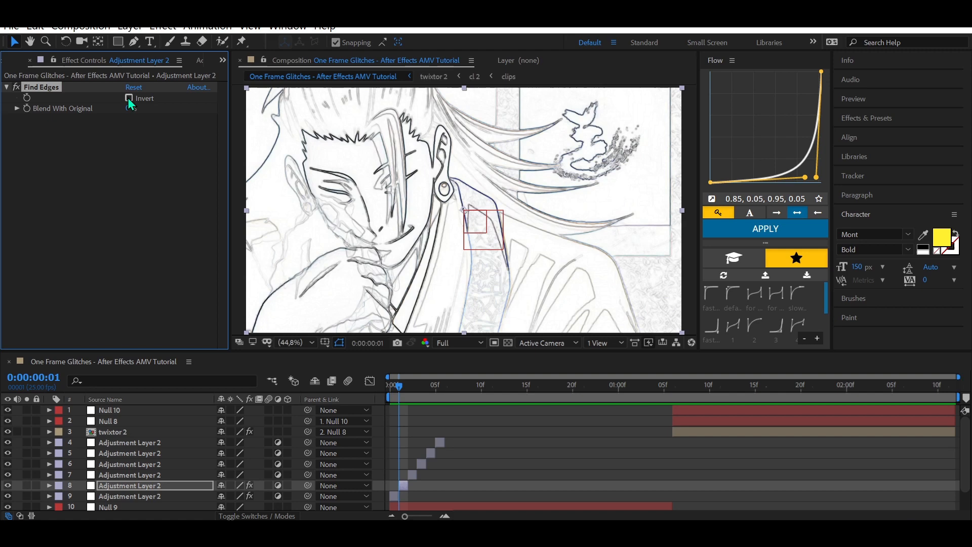
pyautogui.click(130, 98)
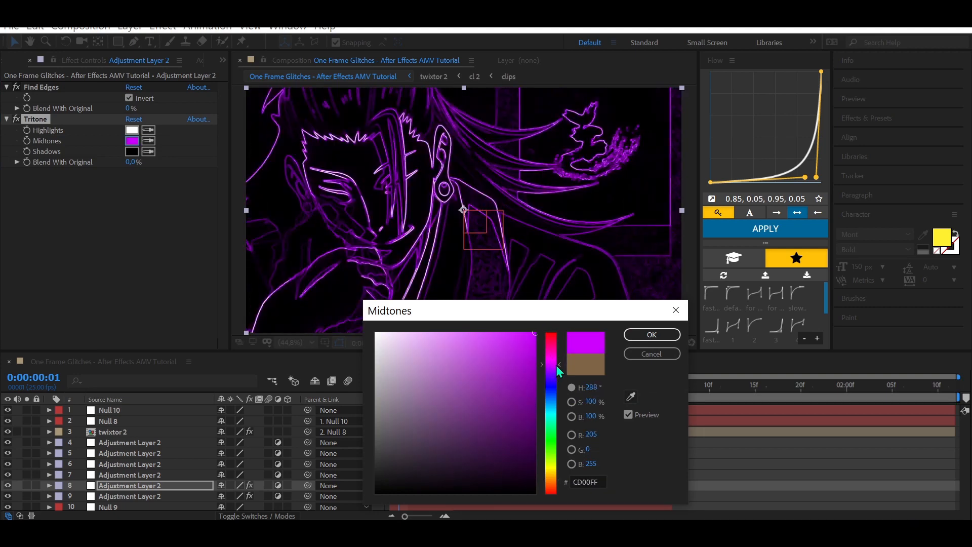
pyautogui.click(551, 369)
pyautogui.write('dee')
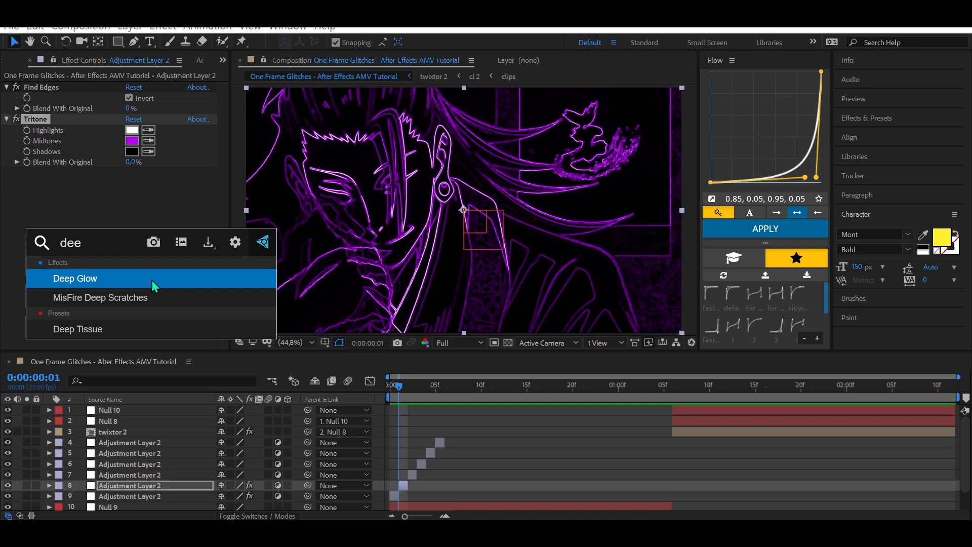
# Apply Deep Glow to the purple outlines with Exposure 1,2.
pyautogui.doubleClick(74, 278)
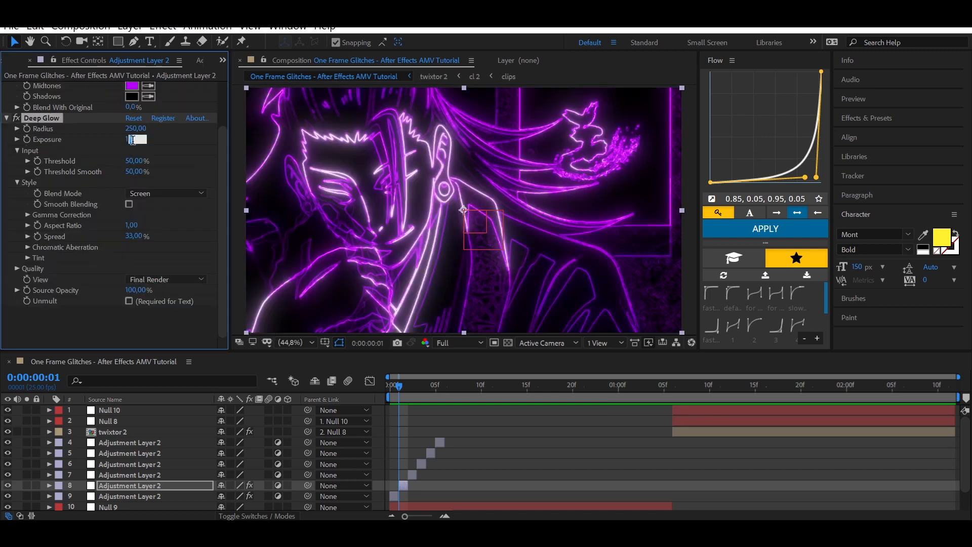
pyautogui.write('1,2')
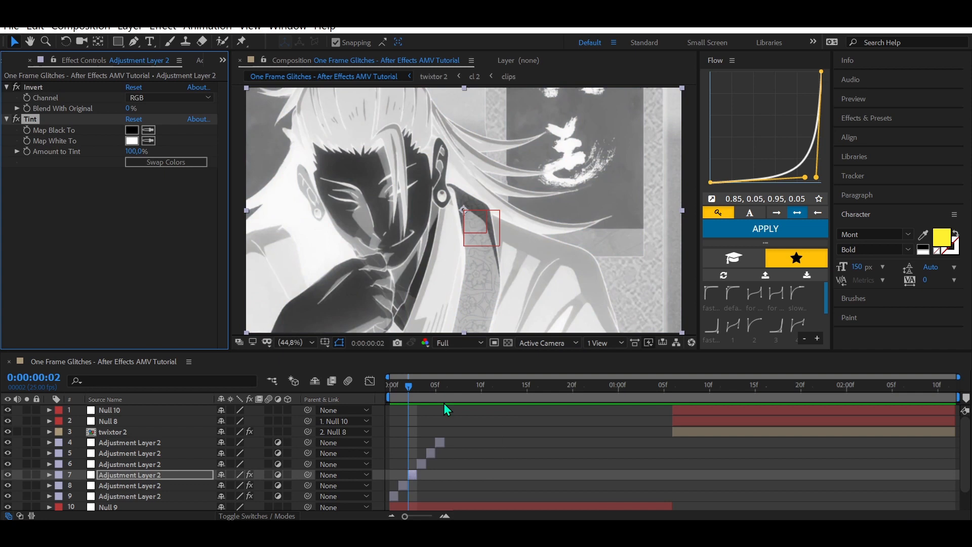
pyautogui.moveTo(419, 463)
pyautogui.write('wave')
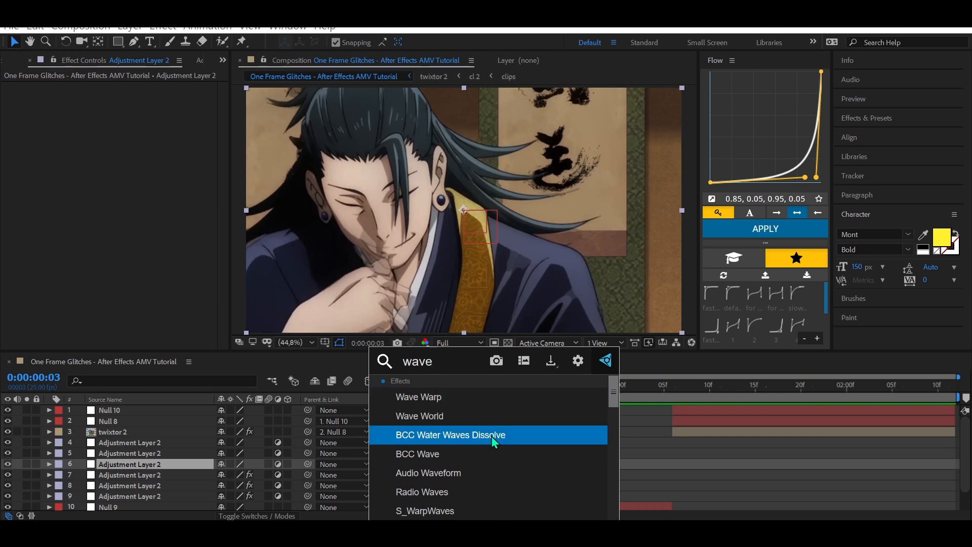
# Apply Wave Warp with Noise wave type, height 45, width 38, direction 0°, then add Find Edges.
pyautogui.doubleClick(418, 397)
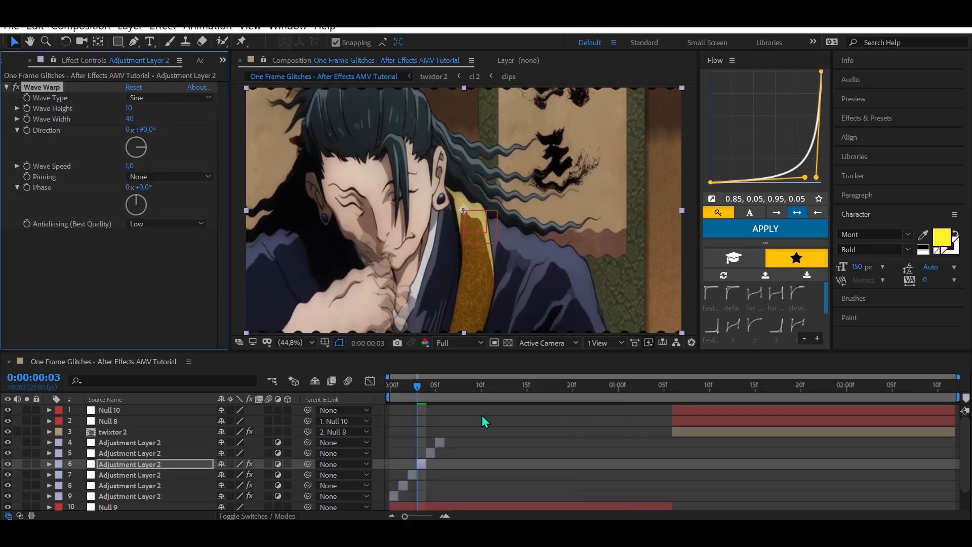
pyautogui.click(167, 98)
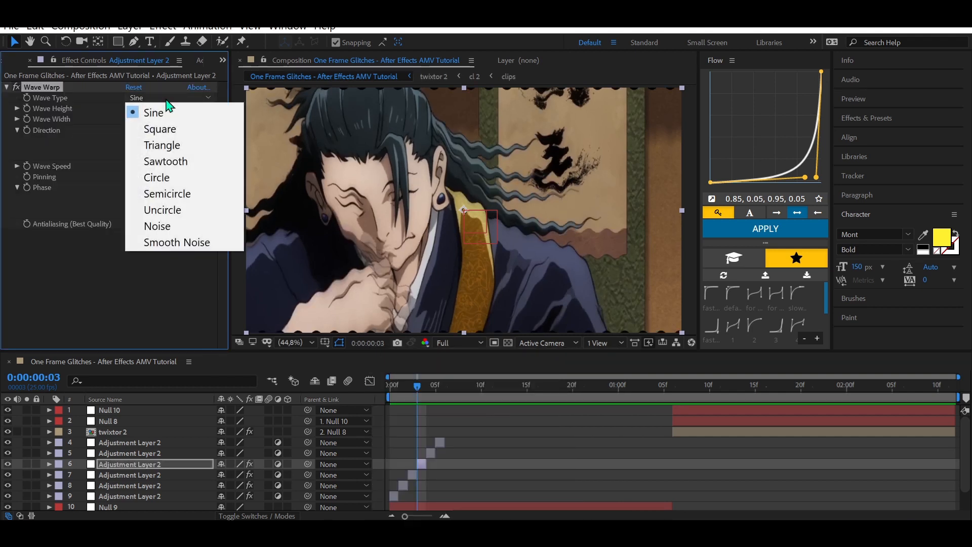
pyautogui.click(157, 226)
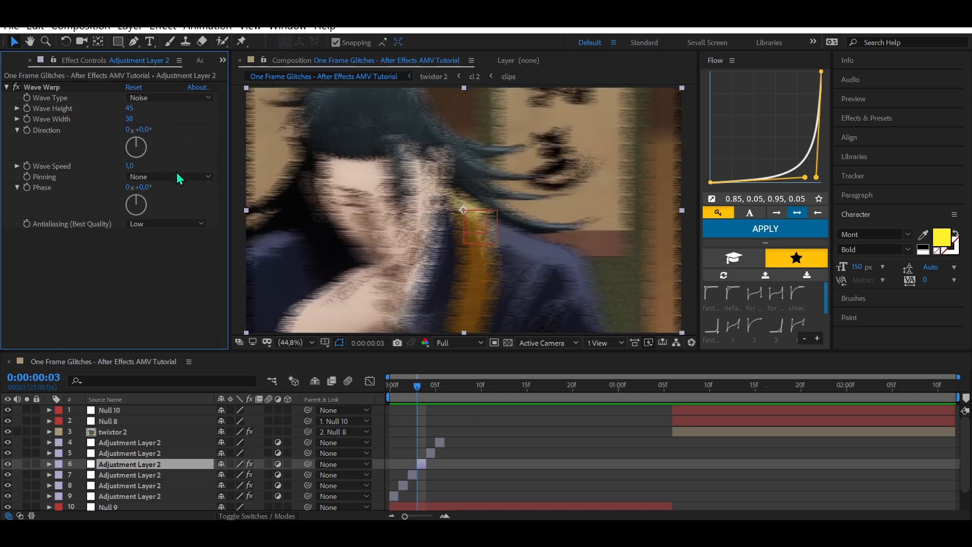
pyautogui.click(167, 176)
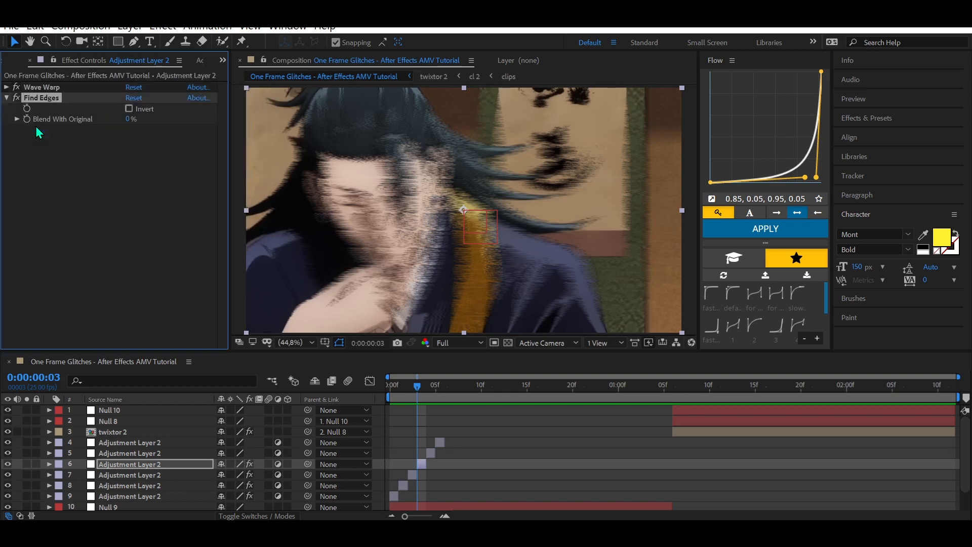
# Invert the fourth layer's Find Edges and tint it with a blue-midtone Tritone.
pyautogui.click(128, 108)
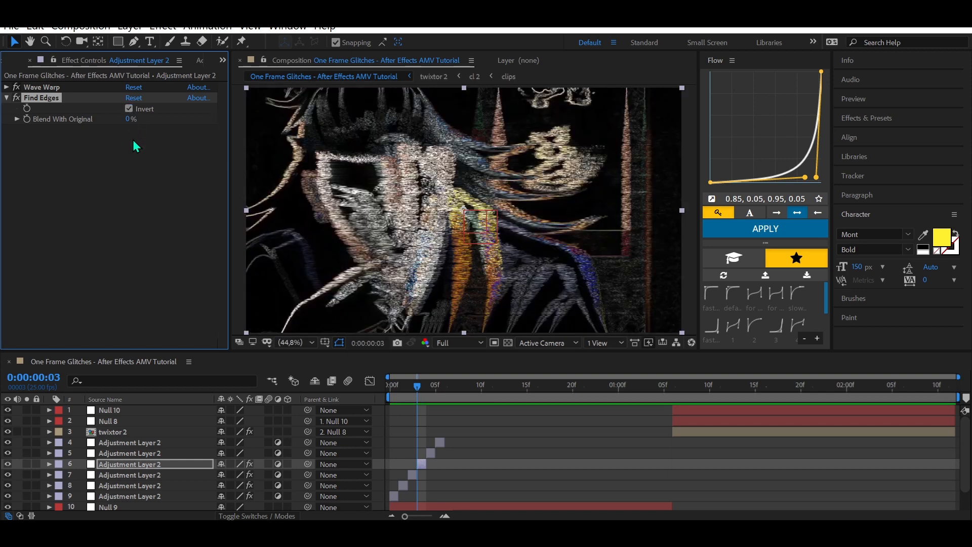
pyautogui.write('trit')
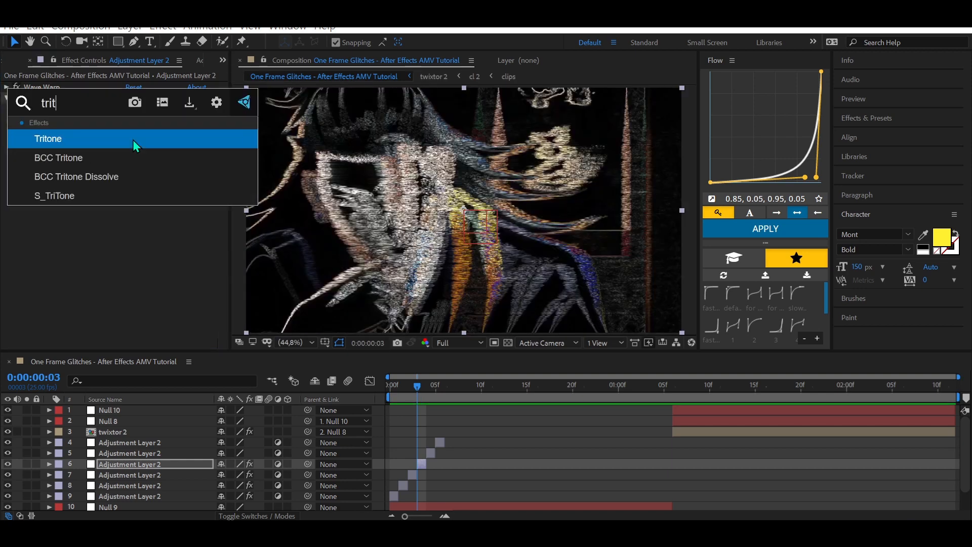
pyautogui.doubleClick(49, 139)
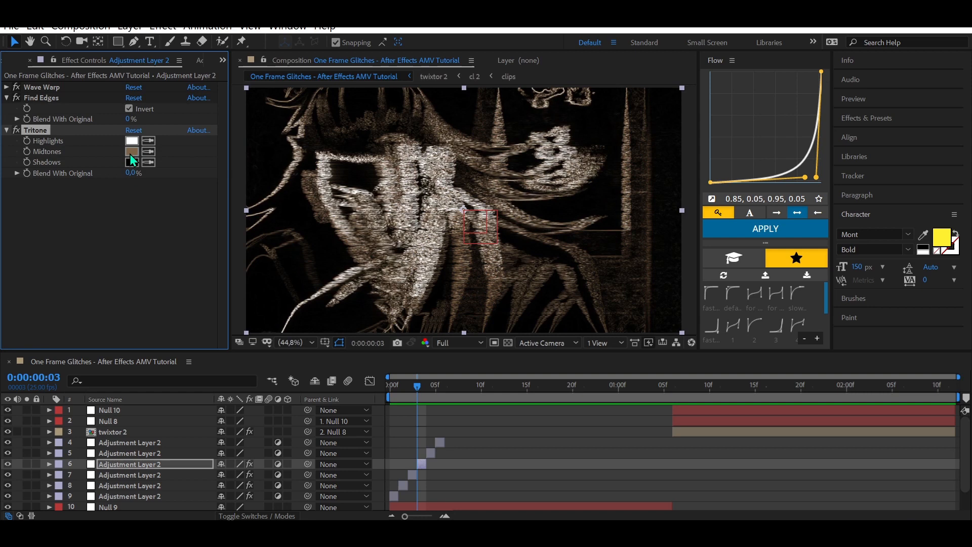
pyautogui.click(132, 151)
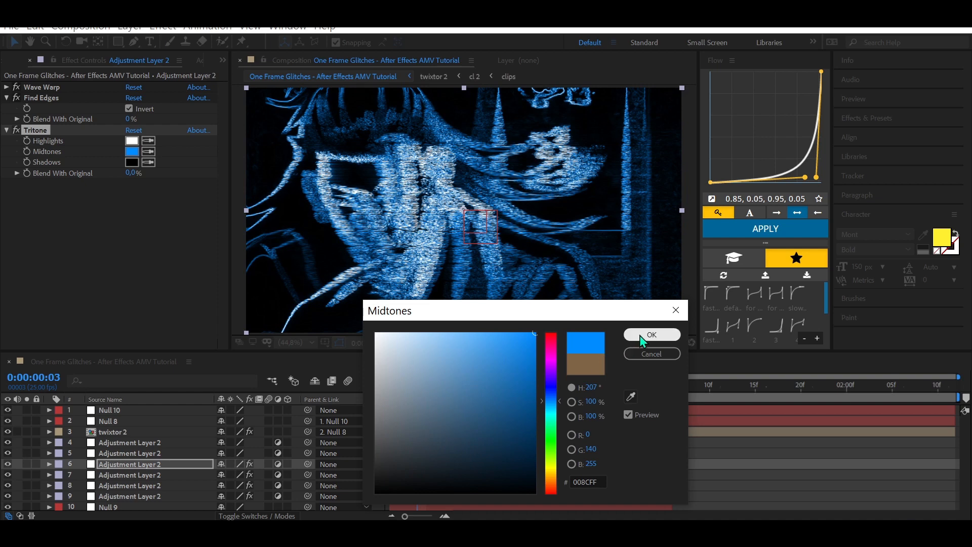
pyautogui.click(651, 334)
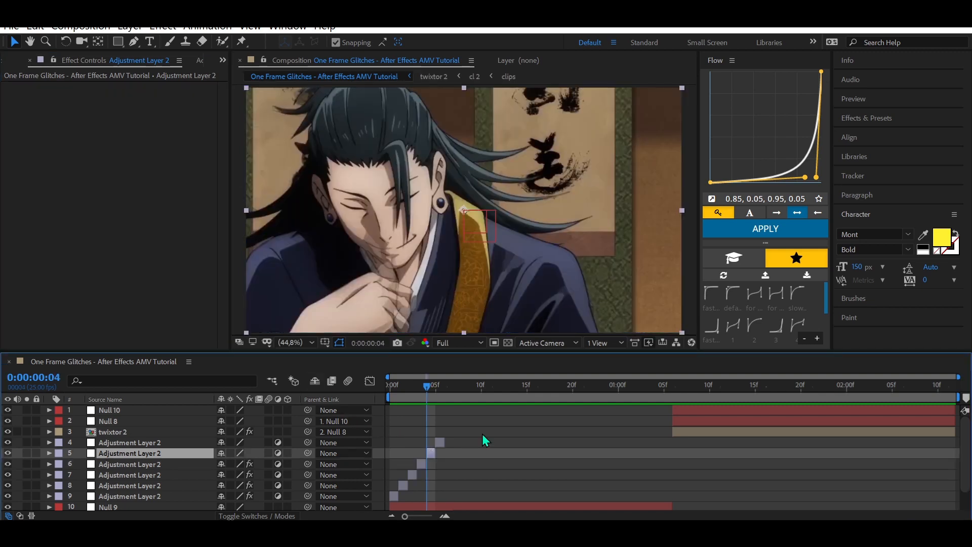
# Apply S_ScanLines with Lines Frequency 90 to Adjustment Layer 5.
pyautogui.write('sc')
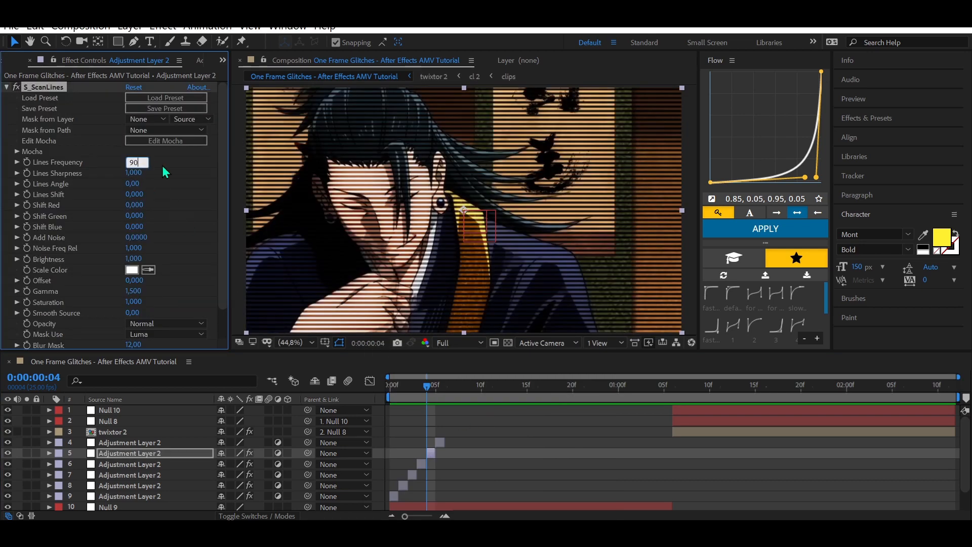
pyautogui.click(6, 88)
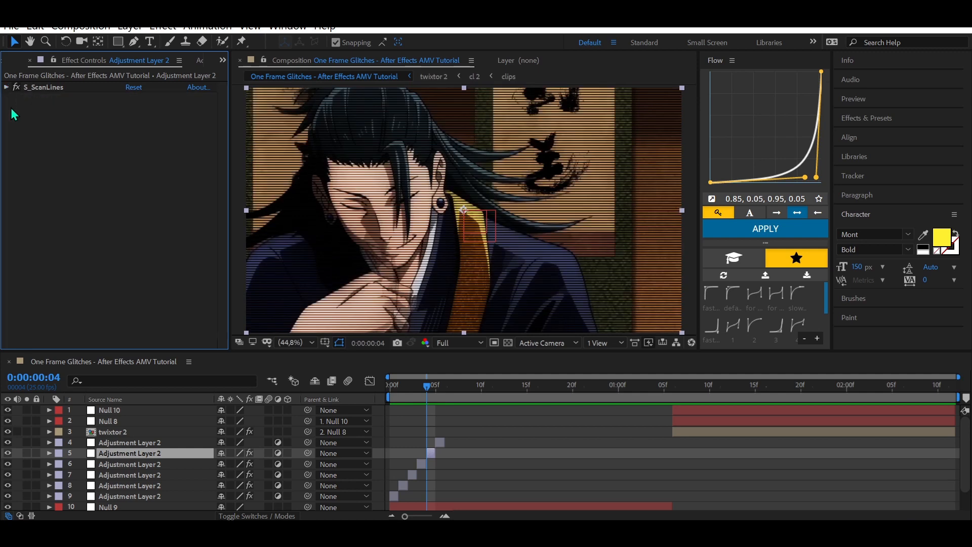
pyautogui.write('in')
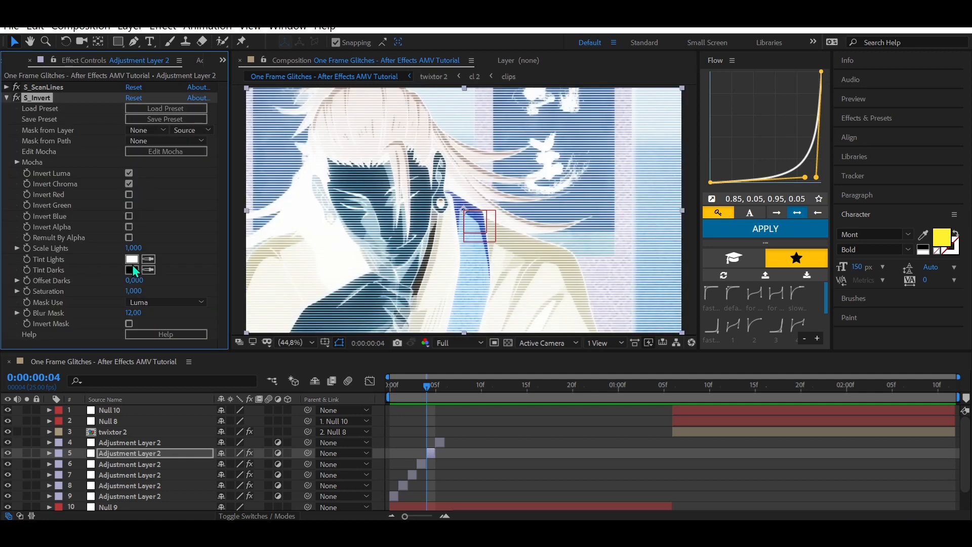
# Apply S_Invert to the scanline layer with its Tint Lights set to light grey DBDBDB.
pyautogui.click(132, 269)
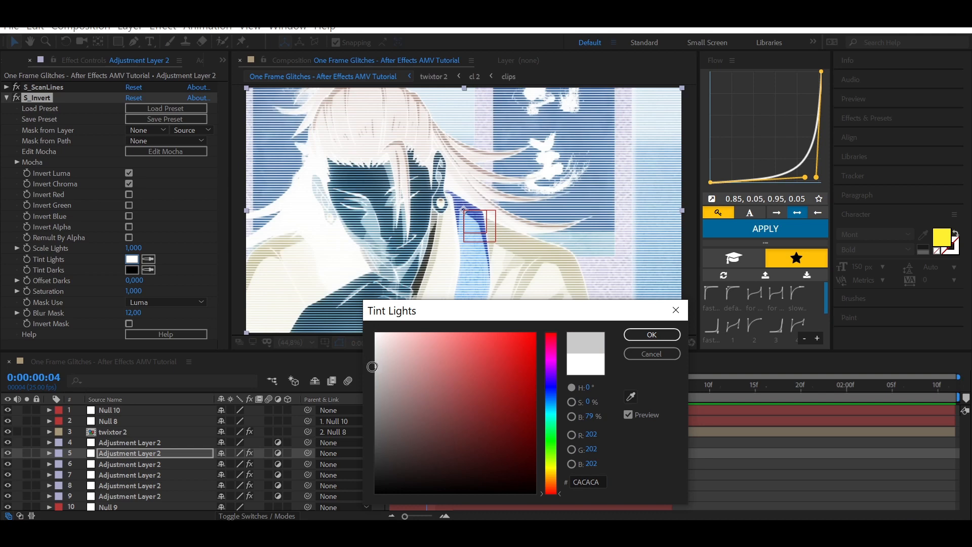
pyautogui.click(375, 355)
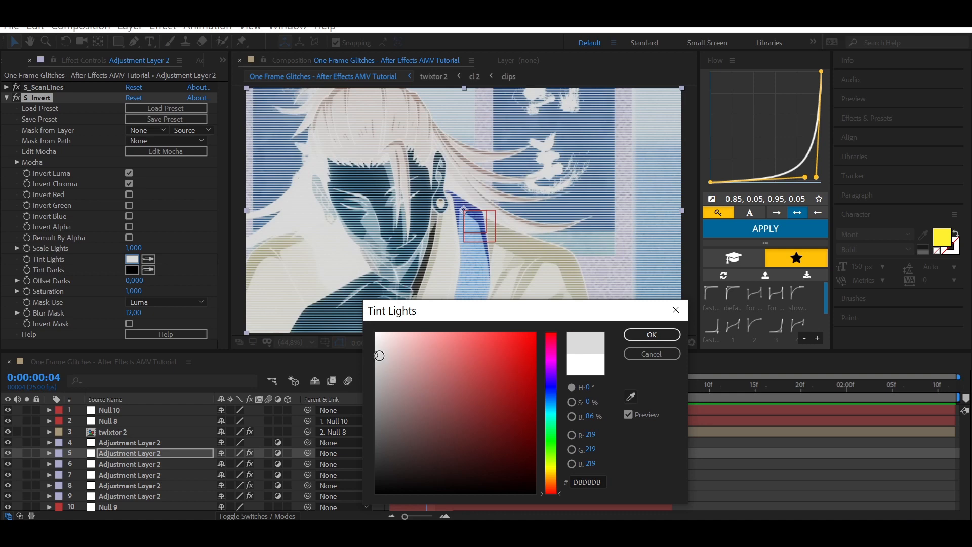
pyautogui.moveTo(377, 352)
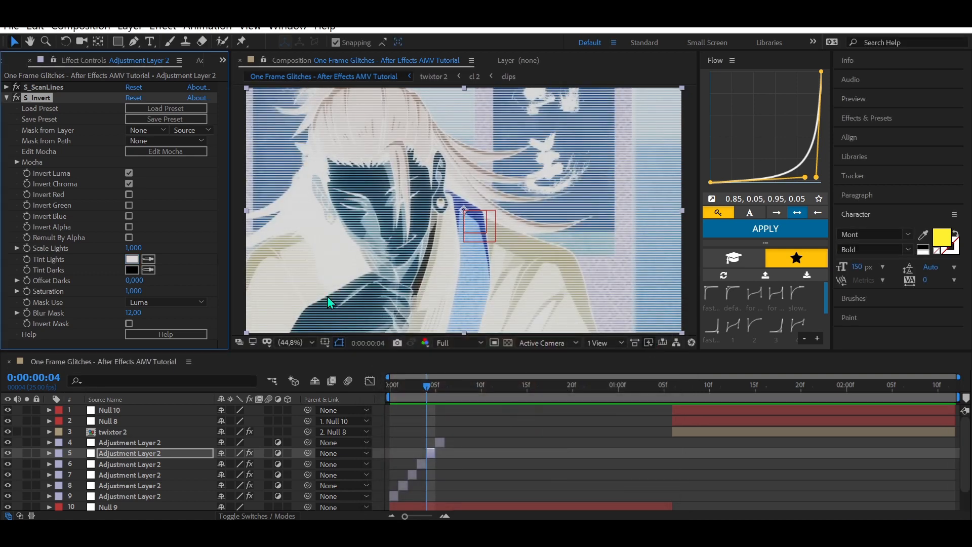
pyautogui.click(7, 97)
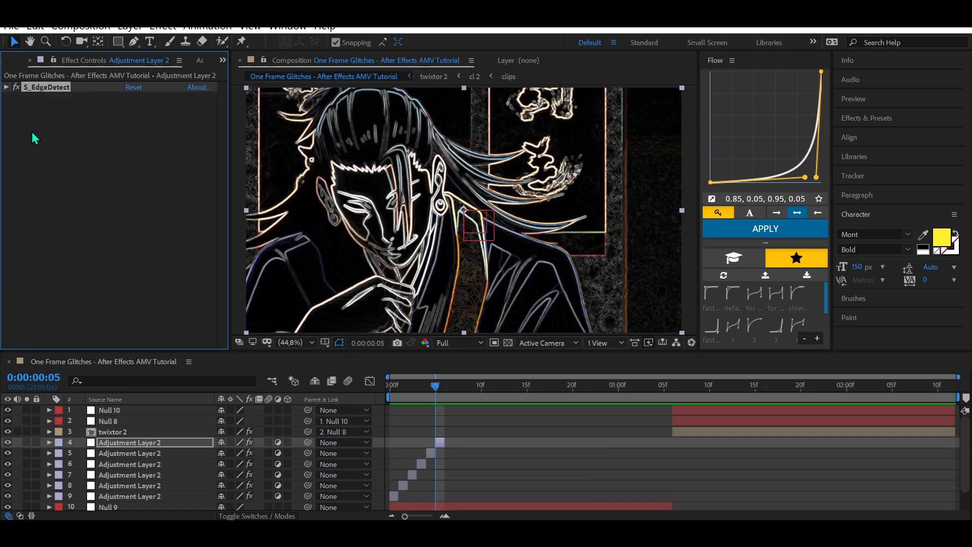
# Add an Exposure effect at 2.00 to the S_EdgeDetect adjustment layer.
pyautogui.write('expo')
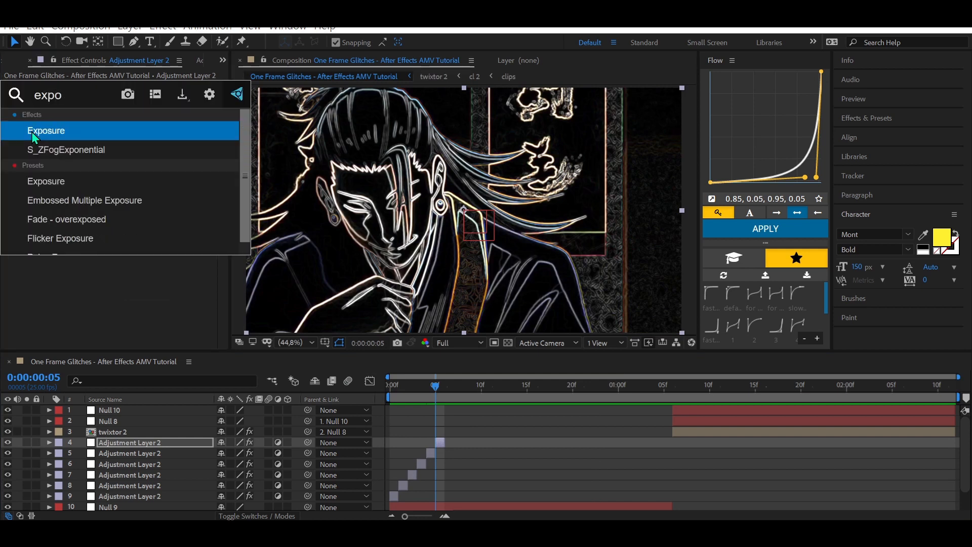
pyautogui.doubleClick(45, 131)
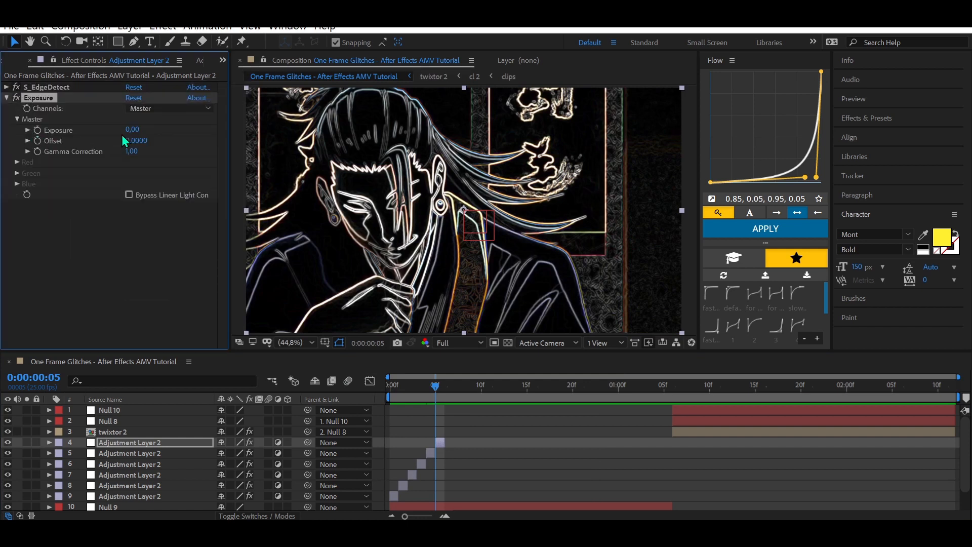
pyautogui.click(132, 130)
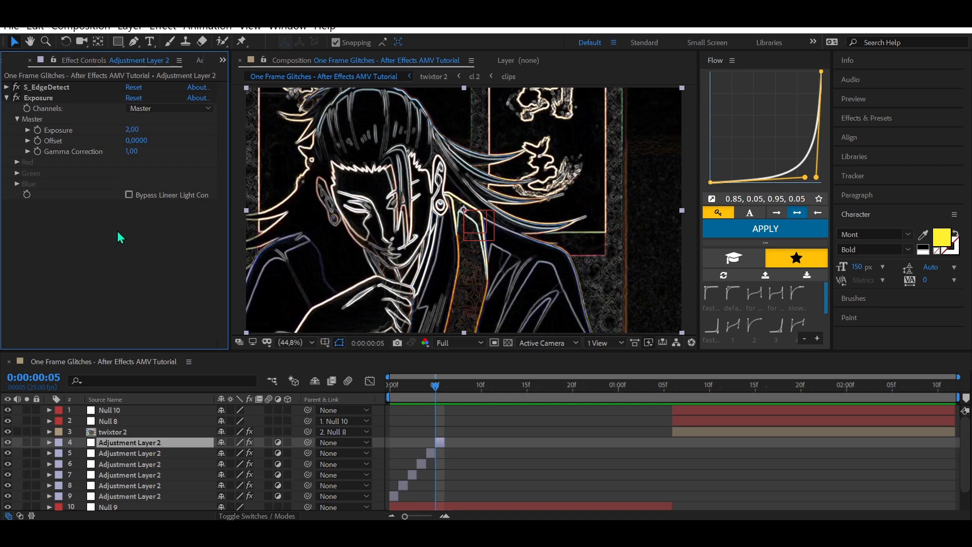
pyautogui.click(7, 99)
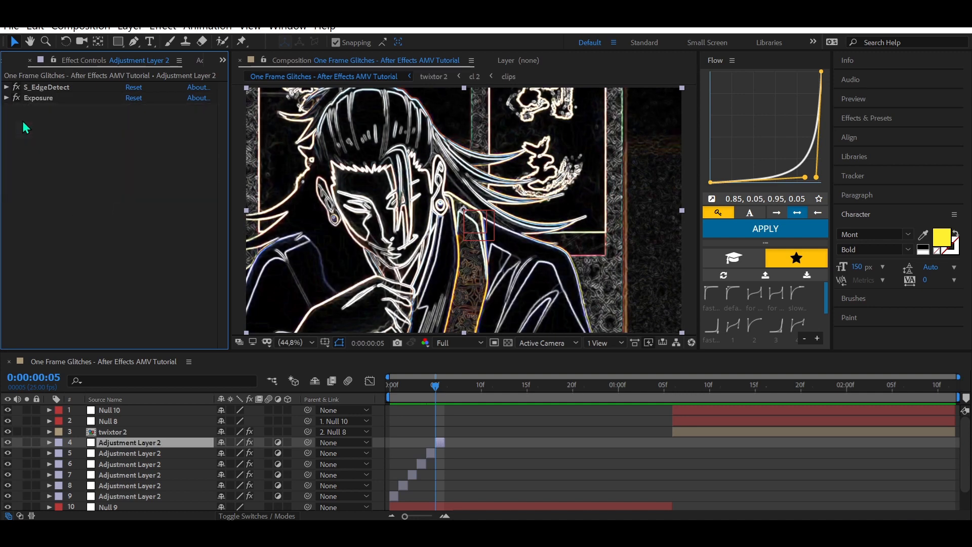
# Apply S_HalfTone to the glowing edge frame for a black-and-white dot pattern.
pyautogui.write('ha')
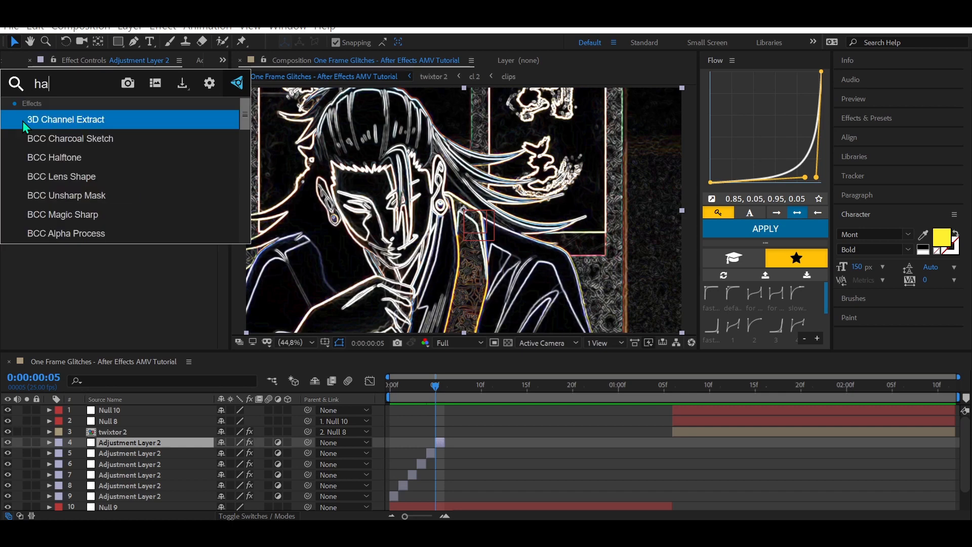
pyautogui.write('lf')
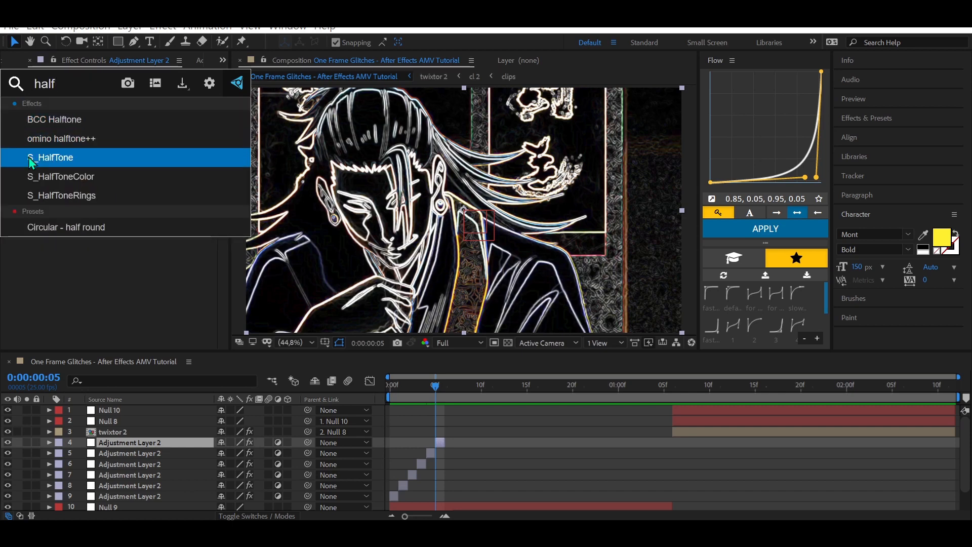
pyautogui.doubleClick(51, 158)
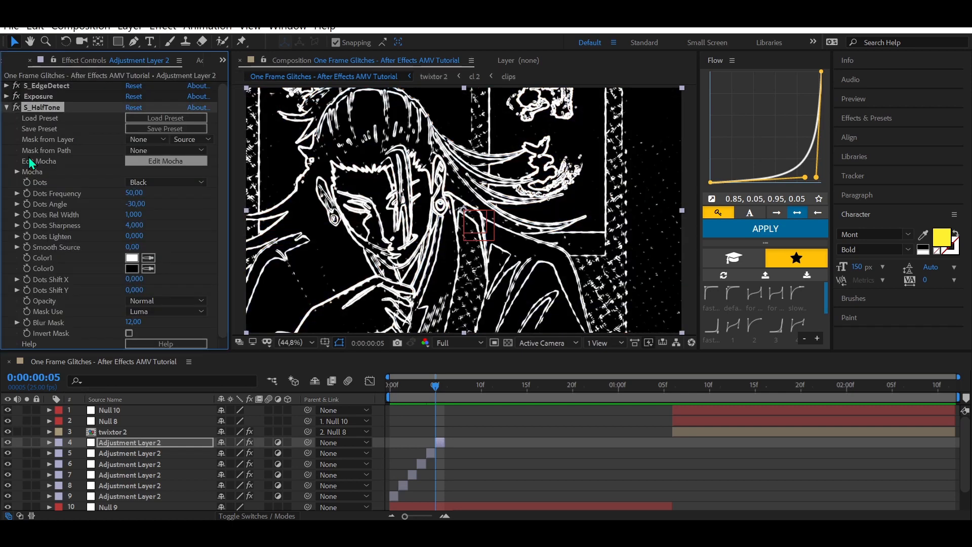
pyautogui.doubleClick(134, 192)
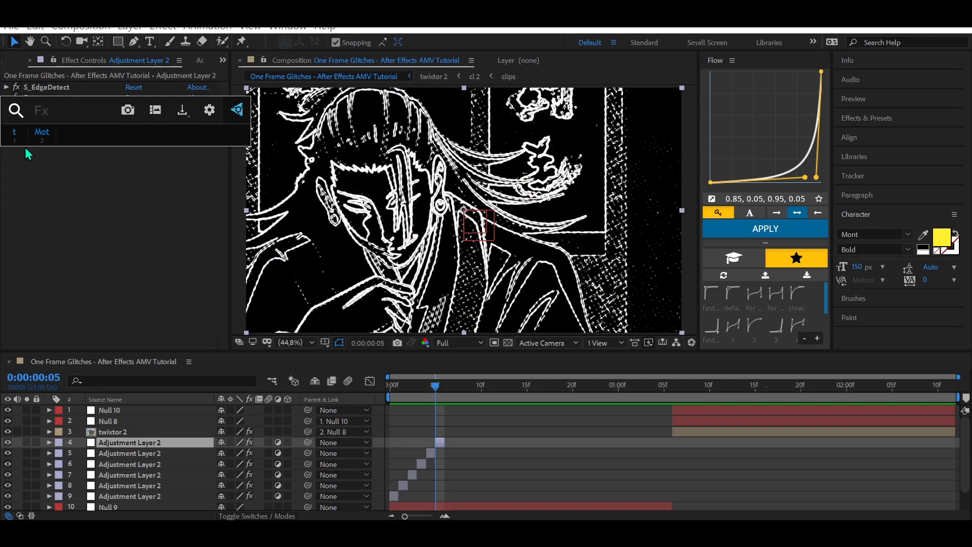
# Apply Tritone to the halftone frame with magenta/purple midtones.
pyautogui.write('trit')
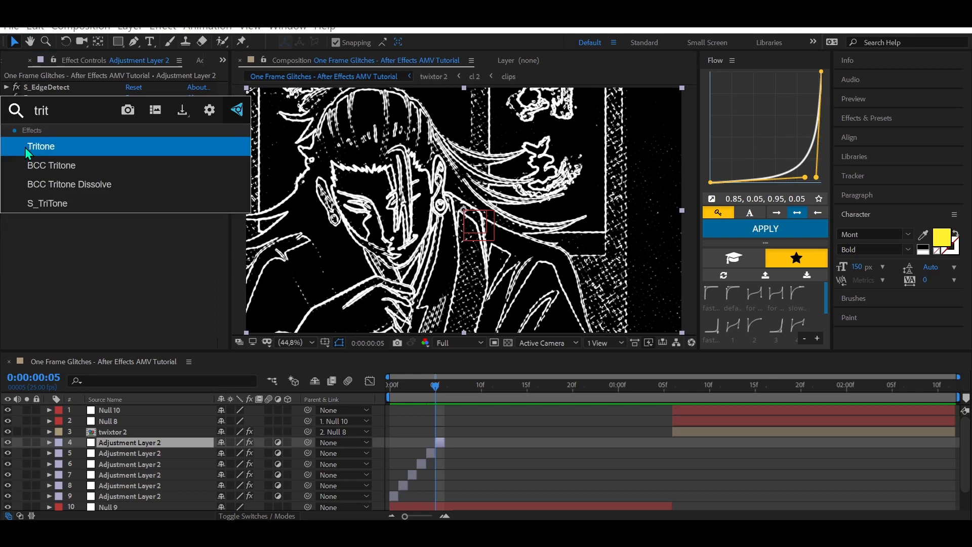
pyautogui.doubleClick(41, 145)
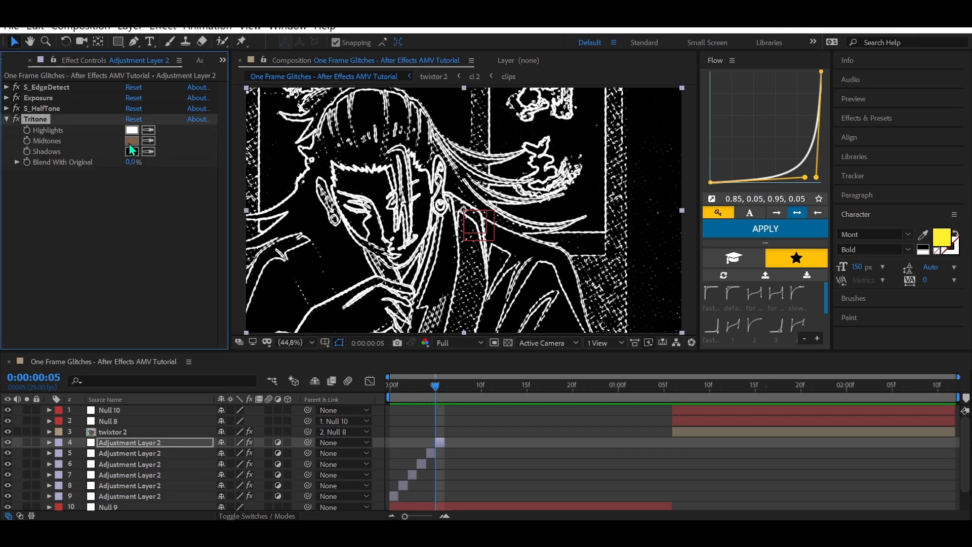
pyautogui.click(132, 140)
pyautogui.write('de')
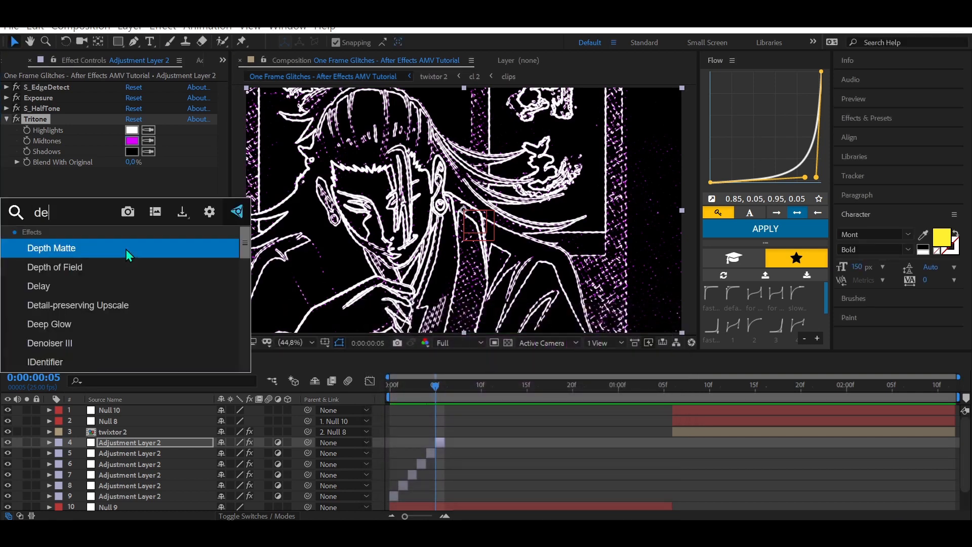
# Apply Deep Glow to the adjustment layer so the purple halftone edges glow brightly.
pyautogui.doubleClick(49, 324)
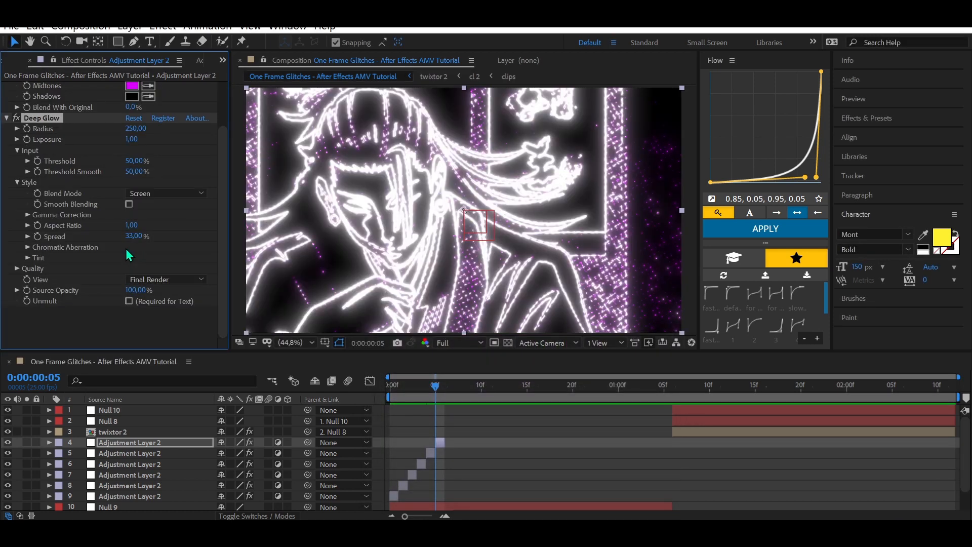
pyautogui.click(389, 385)
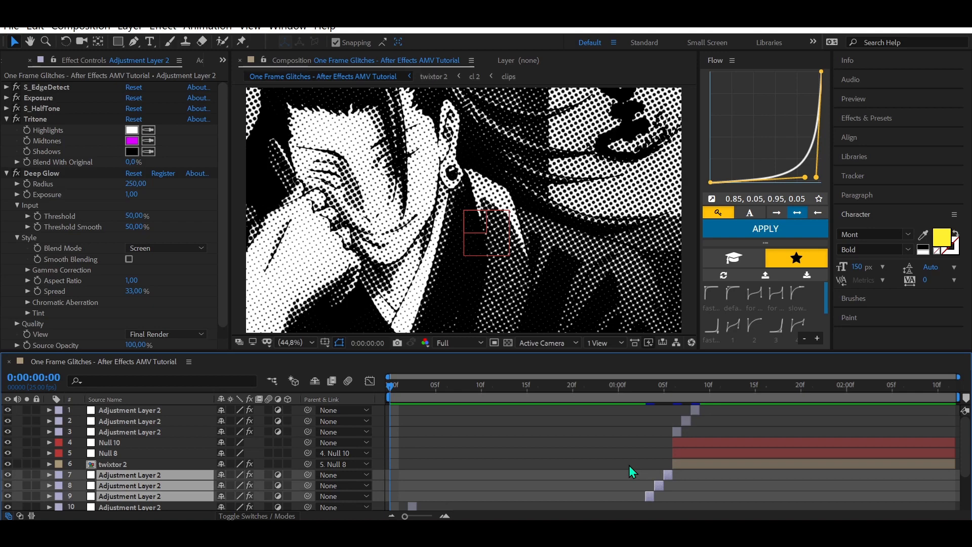
# Paste the stacked glitch adjustment layers at the second anime clip's start.
pyautogui.click(149, 475)
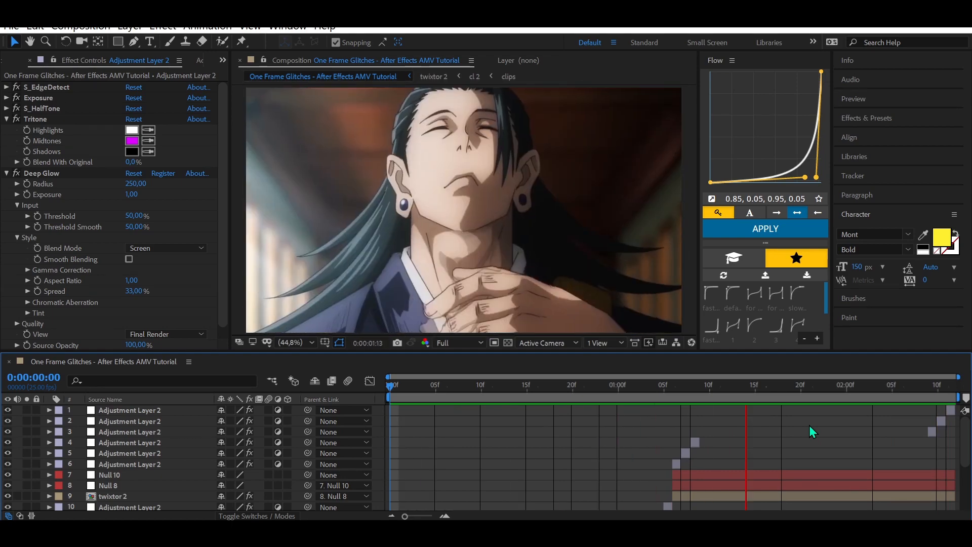
pyautogui.click(636, 385)
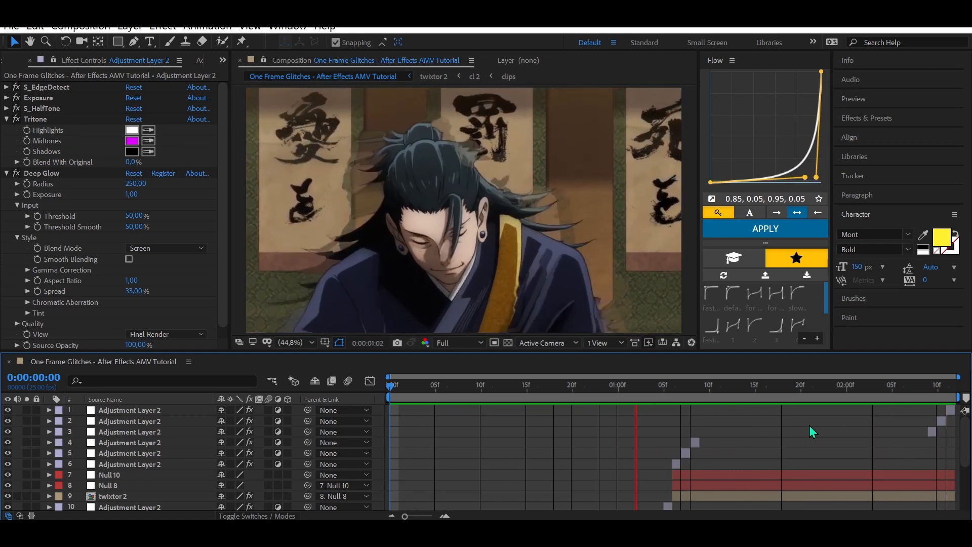
pyautogui.click(526, 385)
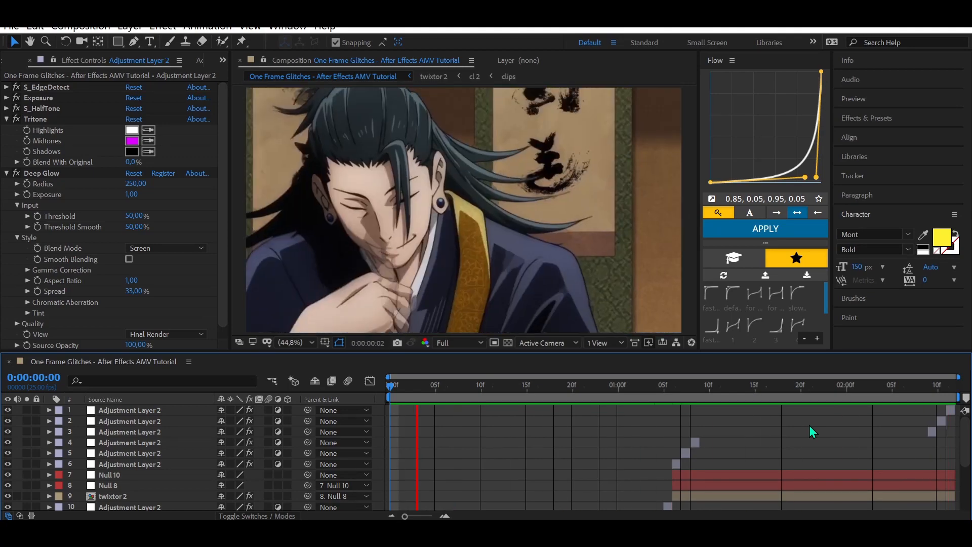
pyautogui.click(873, 384)
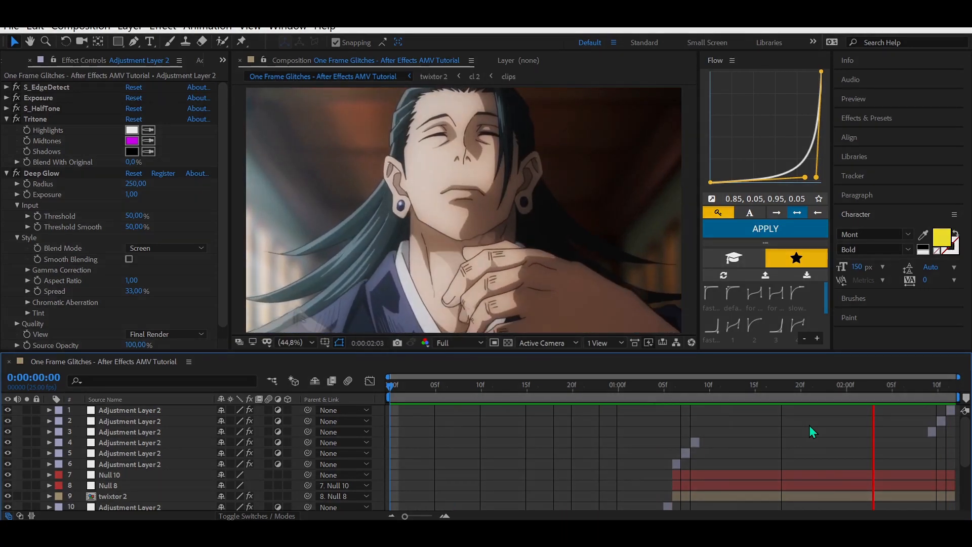